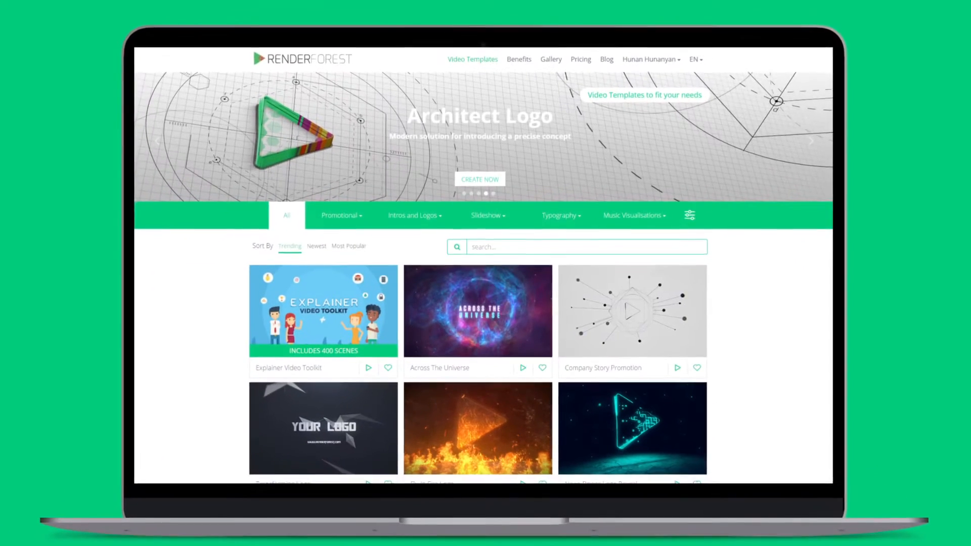
Scroll down through the Video Templates gallery to browse the Intros and Logos templates
scroll("down", 3)
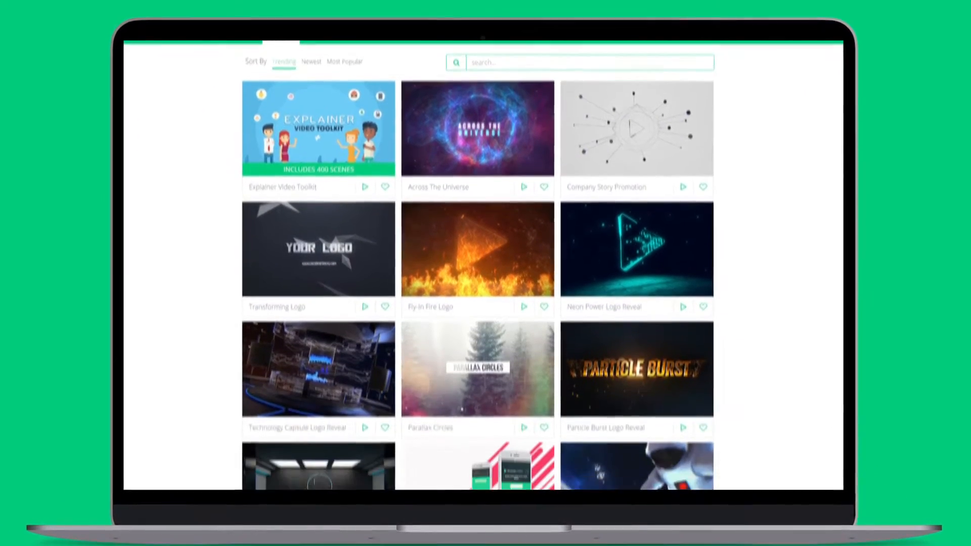
scroll("down", 3)
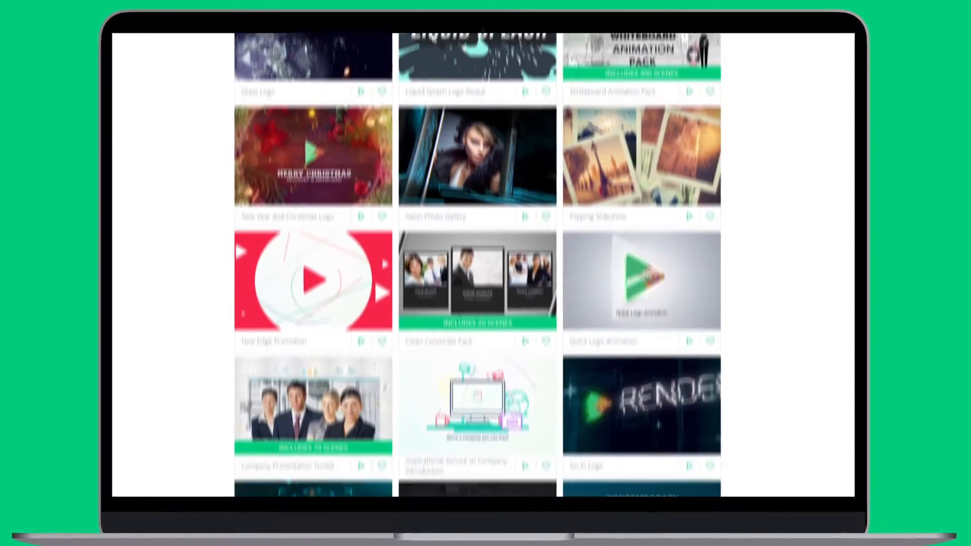
scroll("down", 3)
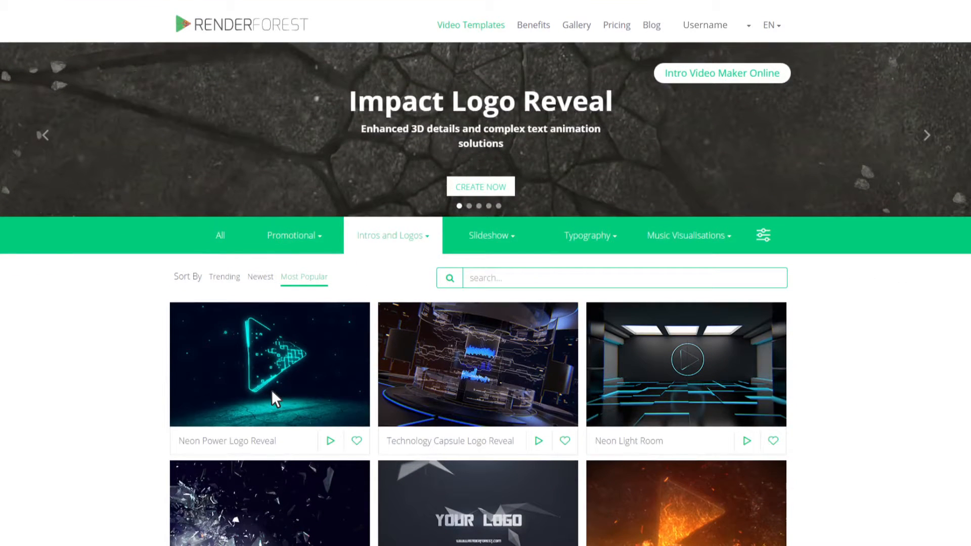
Start a Neon Power Logo Reveal project and keep the uploaded green triangle logo as framed
left_click(269, 364)
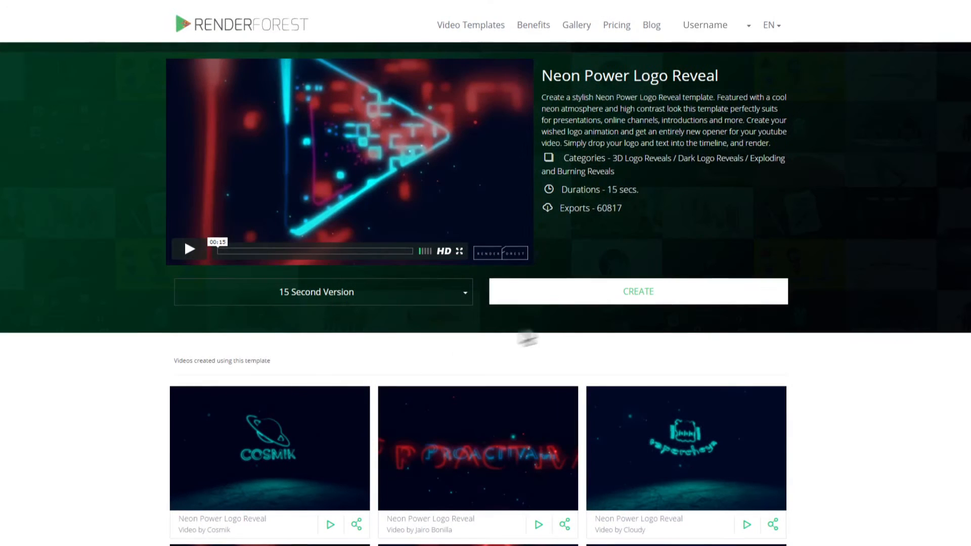
left_click(637, 292)
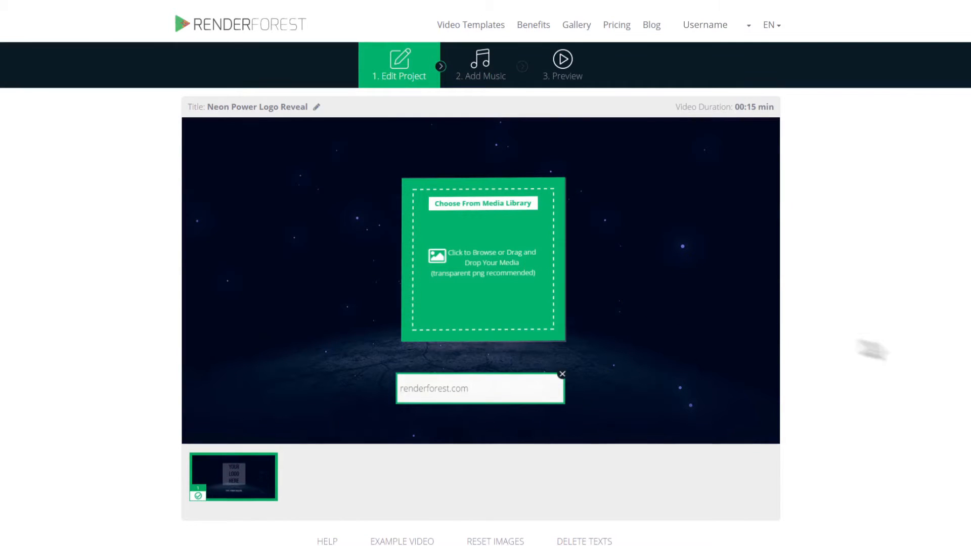
left_click(483, 259)
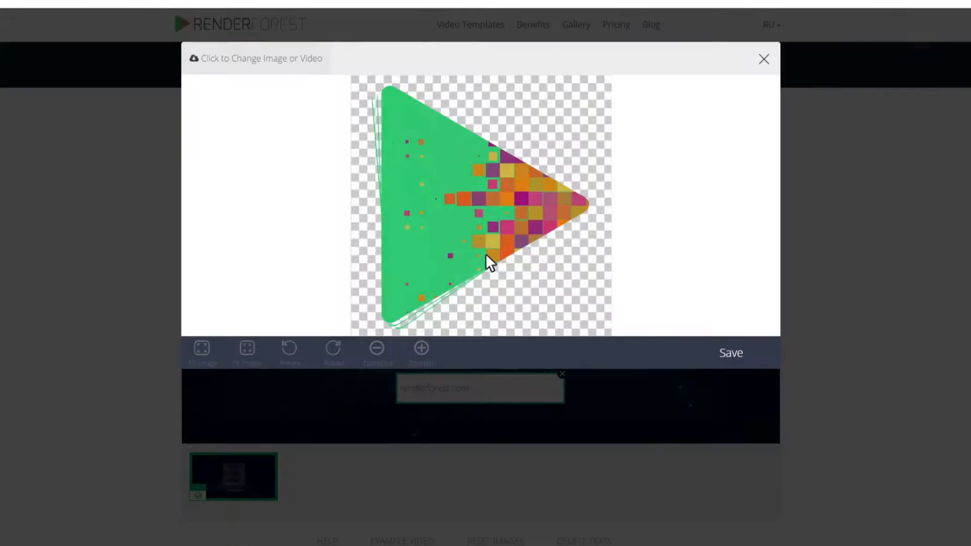
left_click(730, 352)
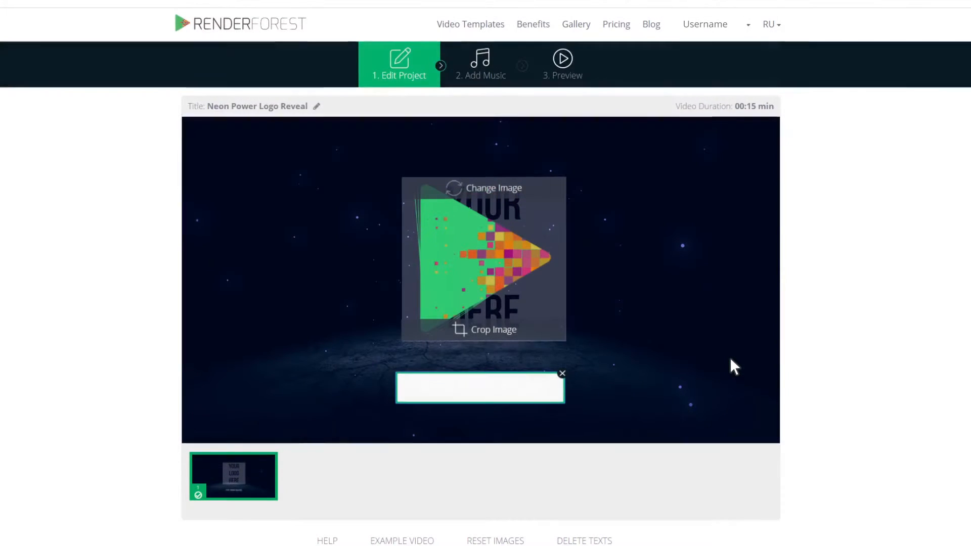
Set the logo video's text to YourWebsite.com and move on to the music step
type("You")
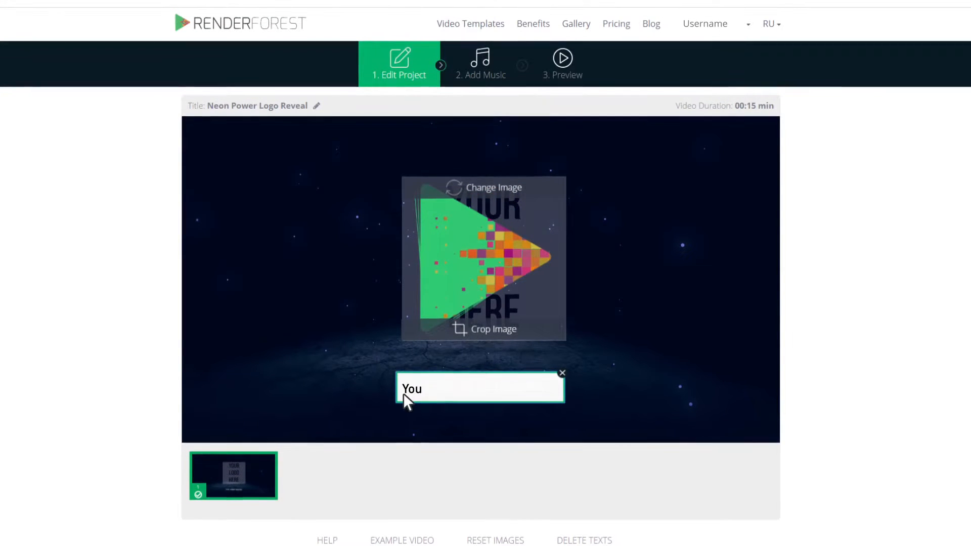
type("YourWebsite.com")
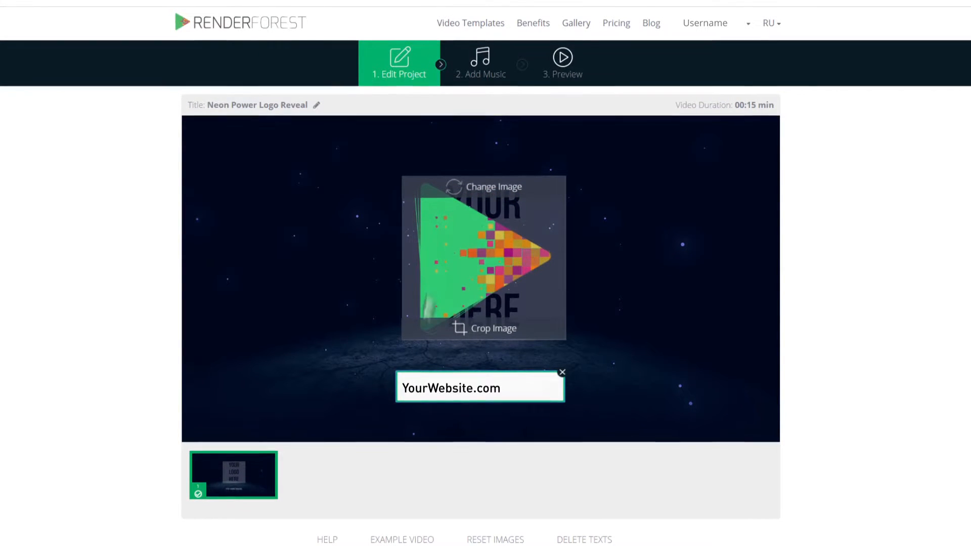
left_click(481, 62)
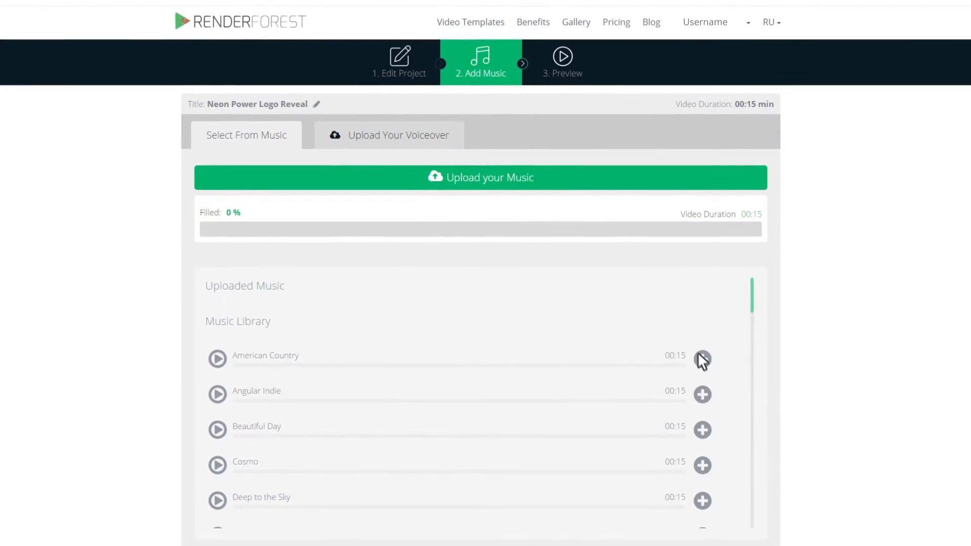
Add American Country as the full-length soundtrack and show the video preview
left_click(702, 358)
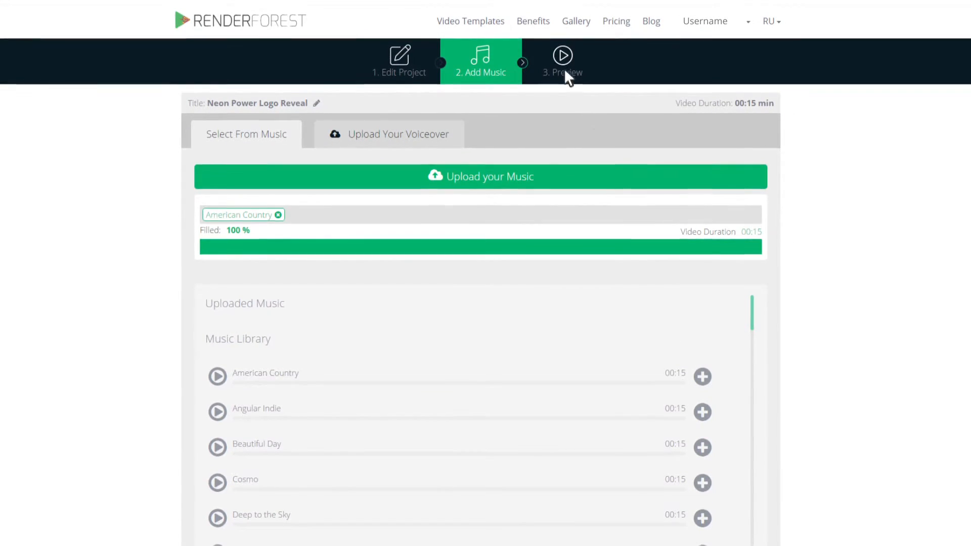
left_click(561, 61)
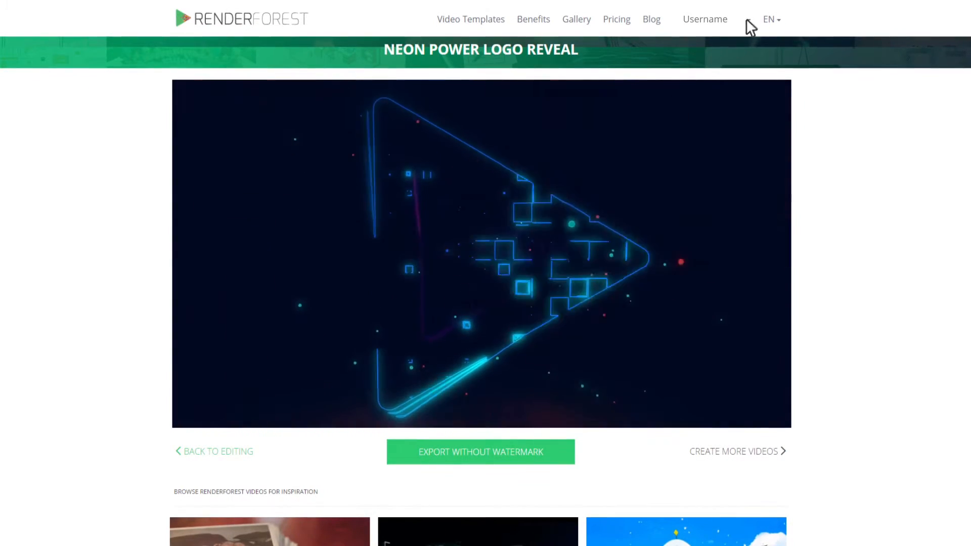
Go to My Videos from the account menu
left_click(704, 19)
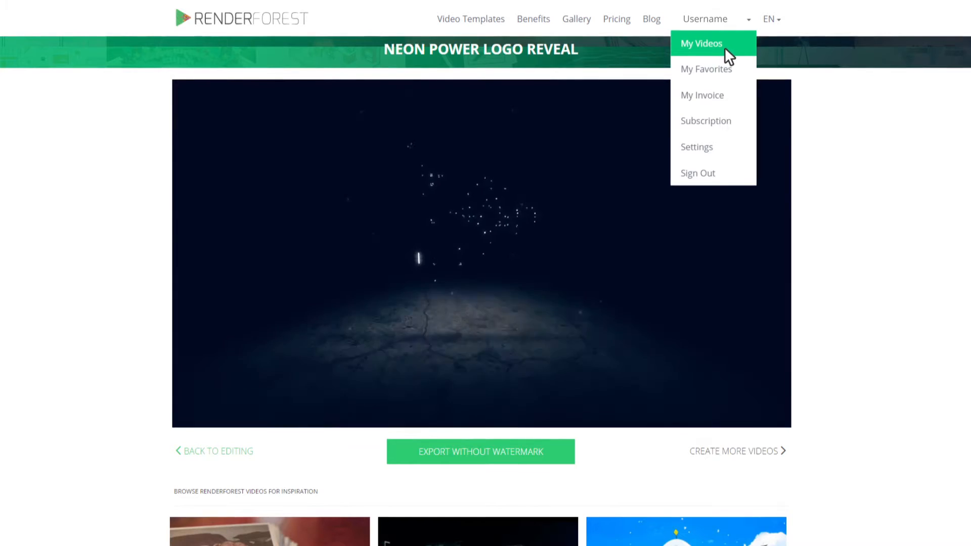
left_click(701, 44)
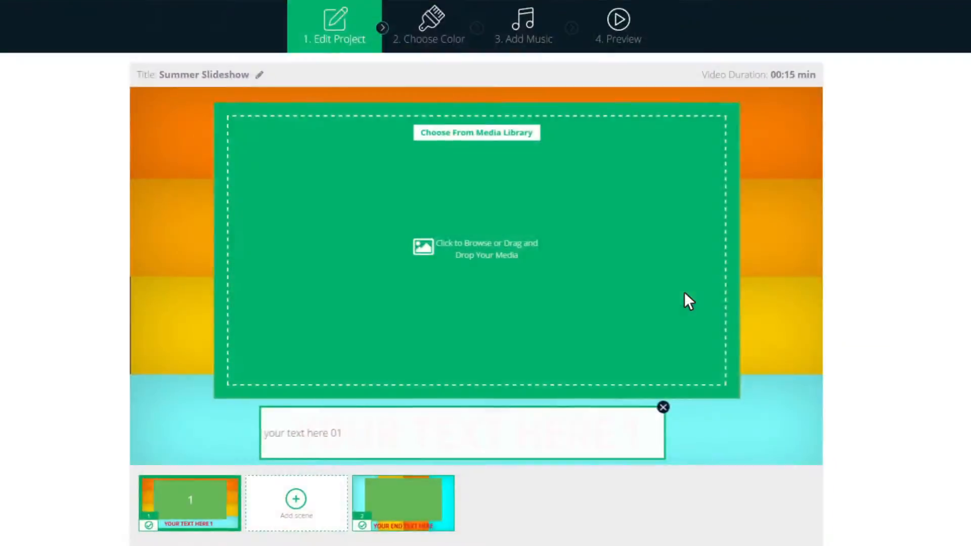
Fill the Summer Slideshow scenes with the party photos 03.jpg and 04.jpg, then return to Video Templates
left_click(477, 133)
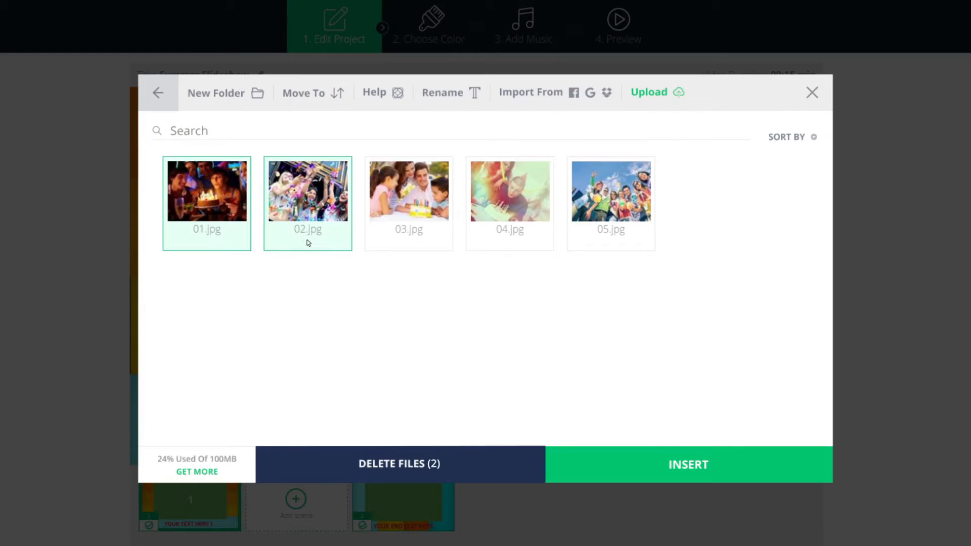
left_click(508, 190)
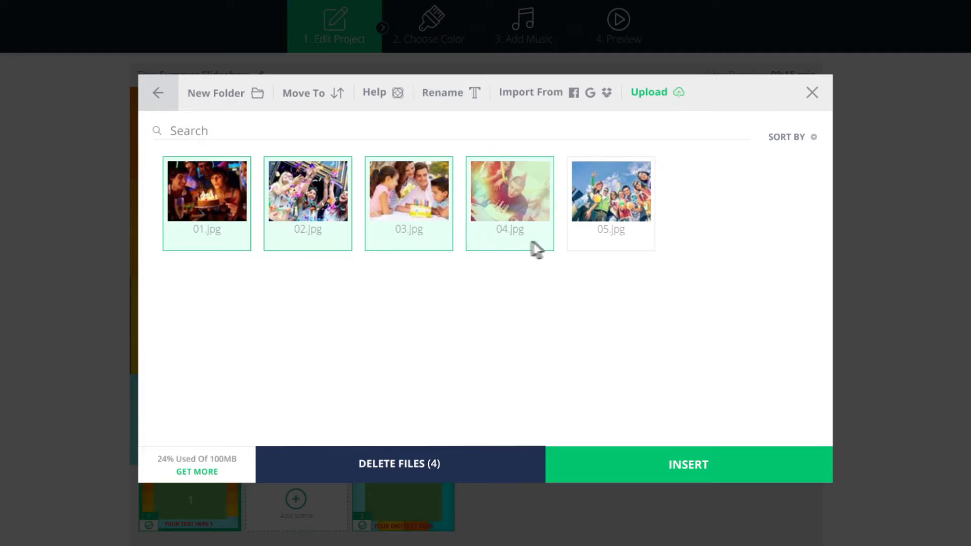
left_click(687, 464)
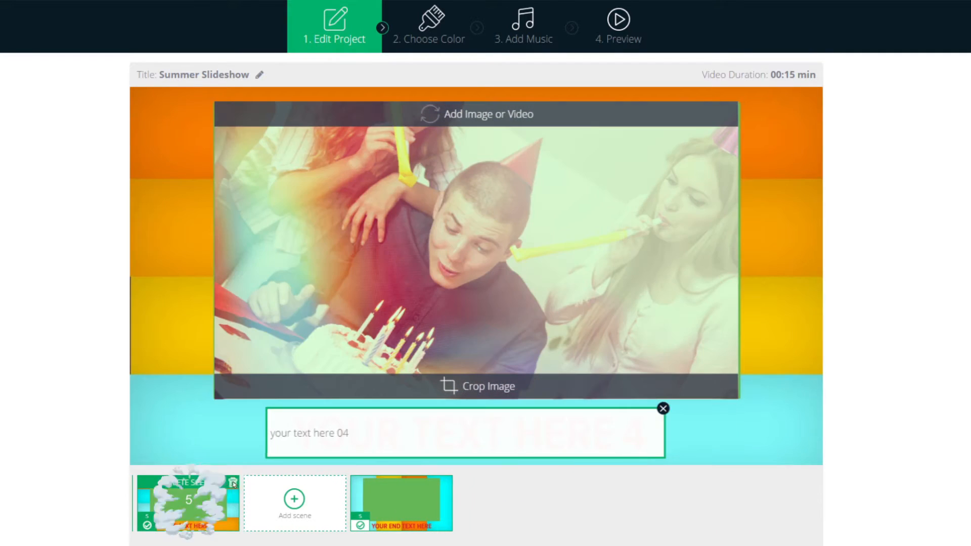
left_click(617, 27)
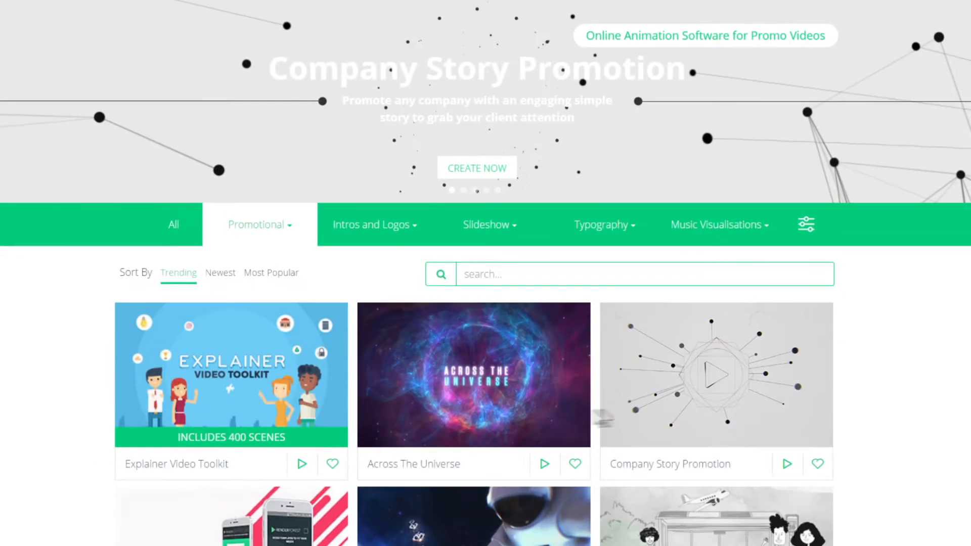
Start a Company Story Promotion project with Deep to the Sky as its soundtrack, then head to the next template
left_click(715, 375)
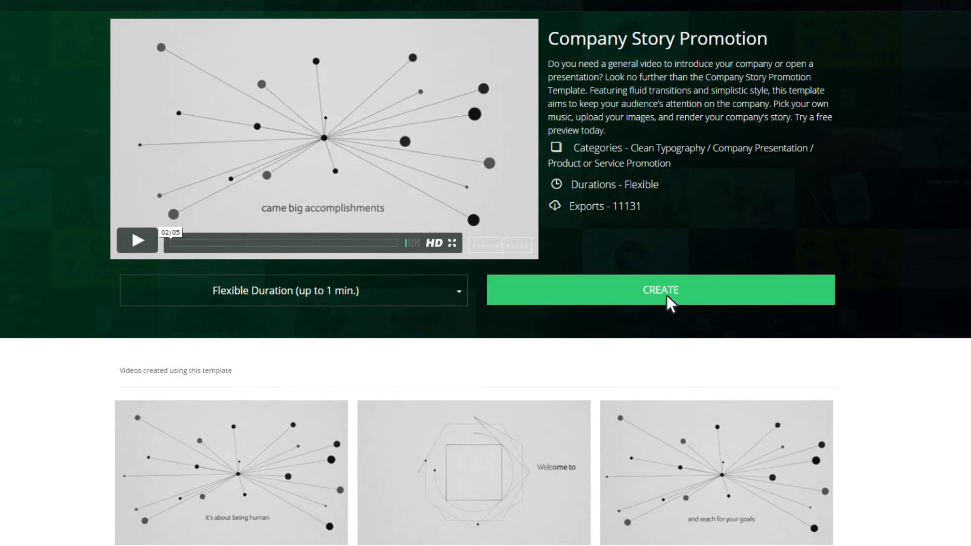
left_click(659, 290)
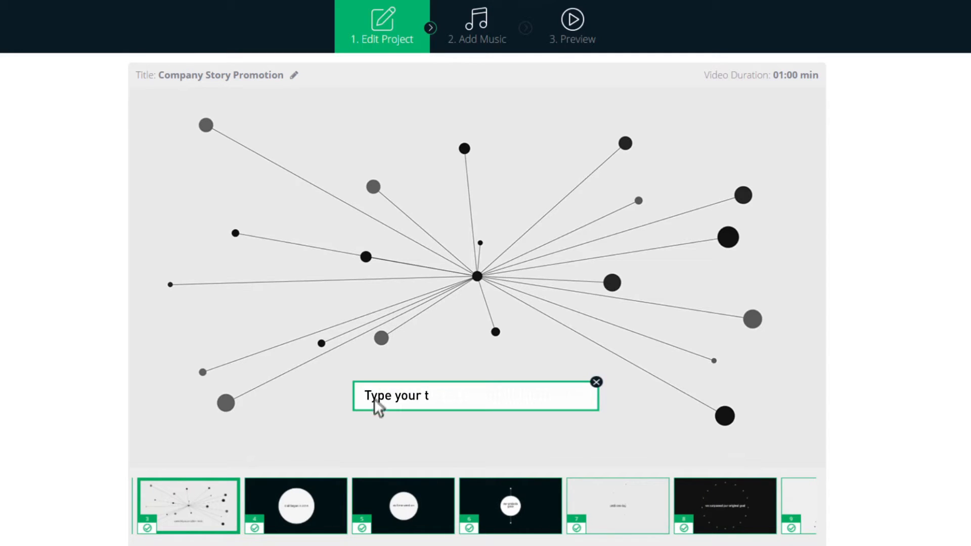
left_click(476, 26)
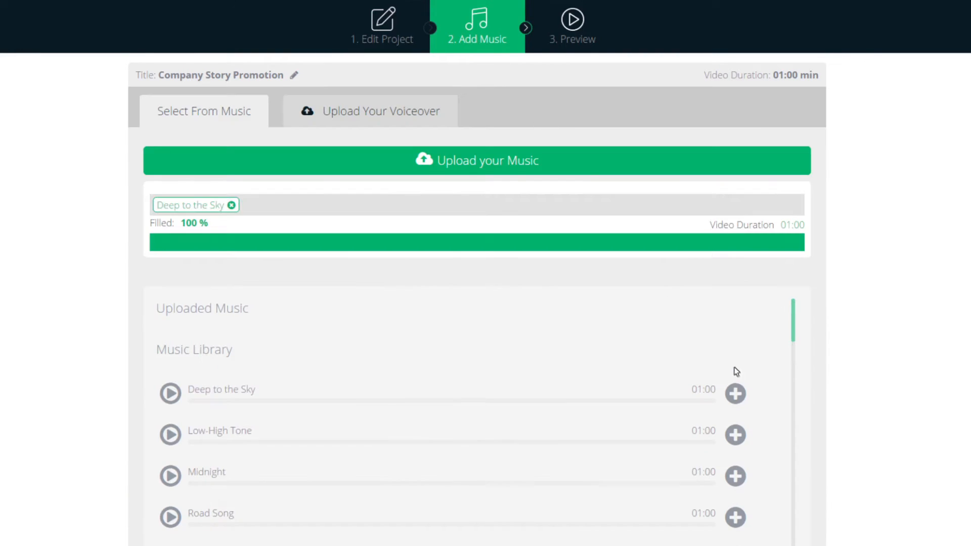
left_click(571, 26)
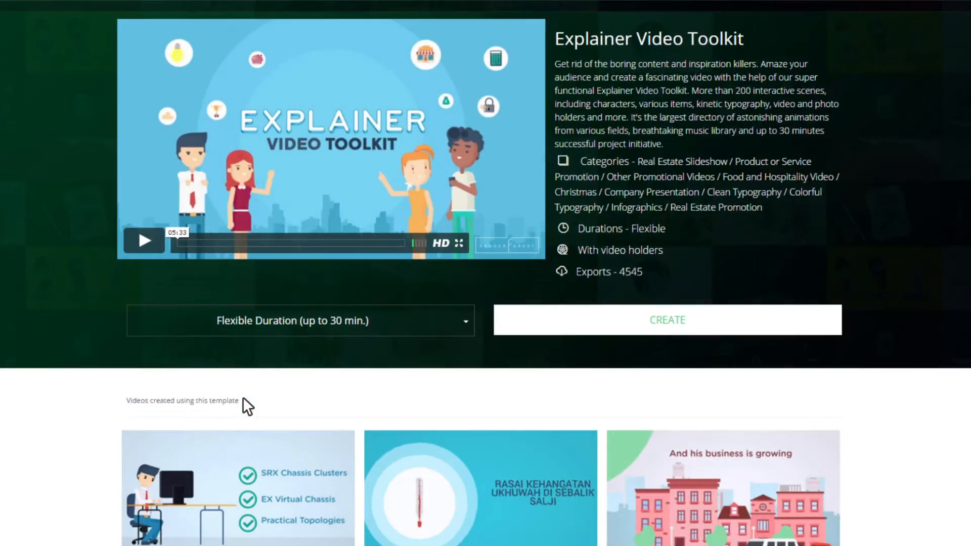
Start an Explainer Video Toolkit project, load the Real Estate Promotion preset and keep its logo image
left_click(667, 320)
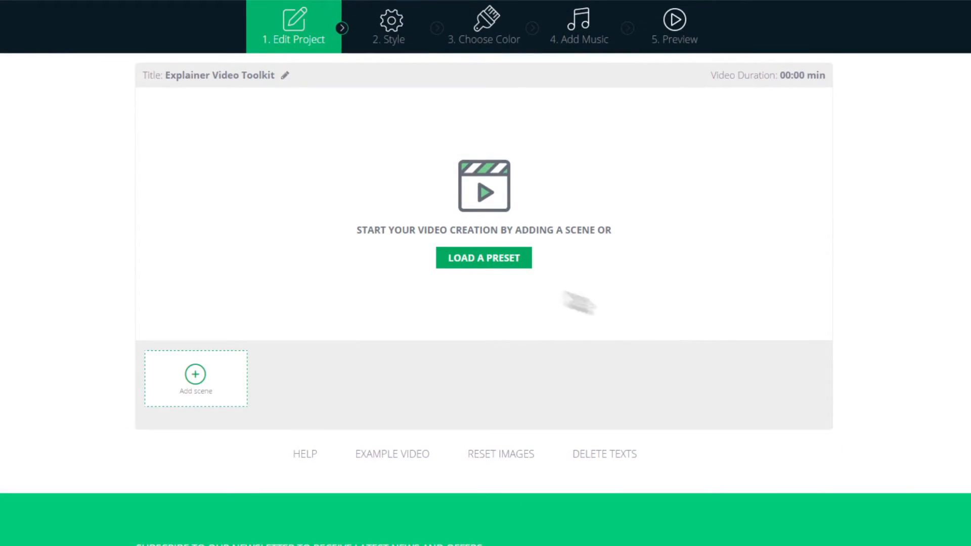
left_click(484, 258)
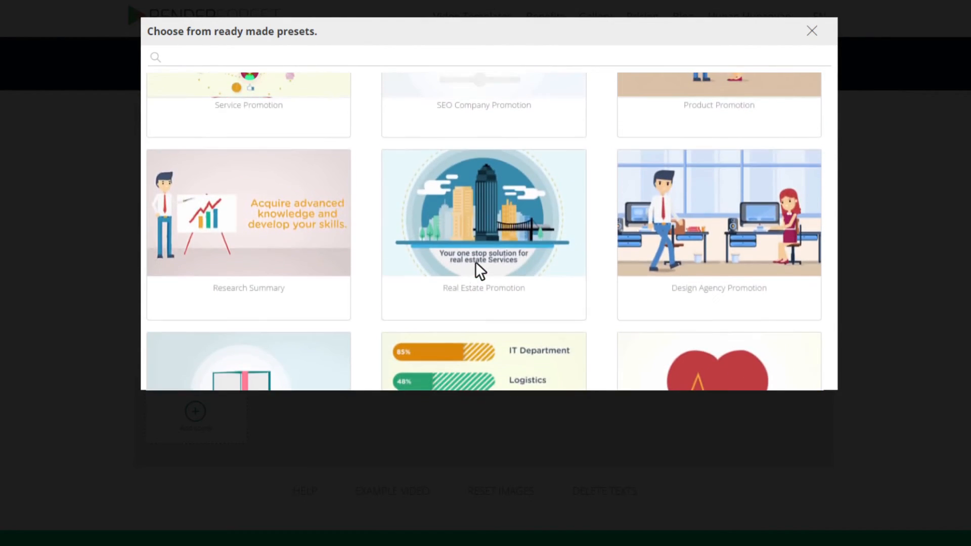
left_click(484, 213)
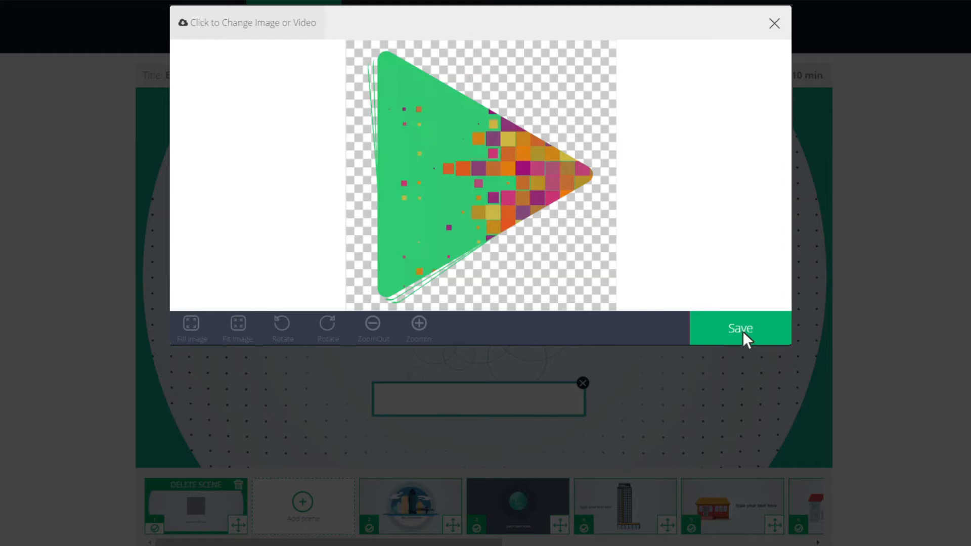
left_click(739, 327)
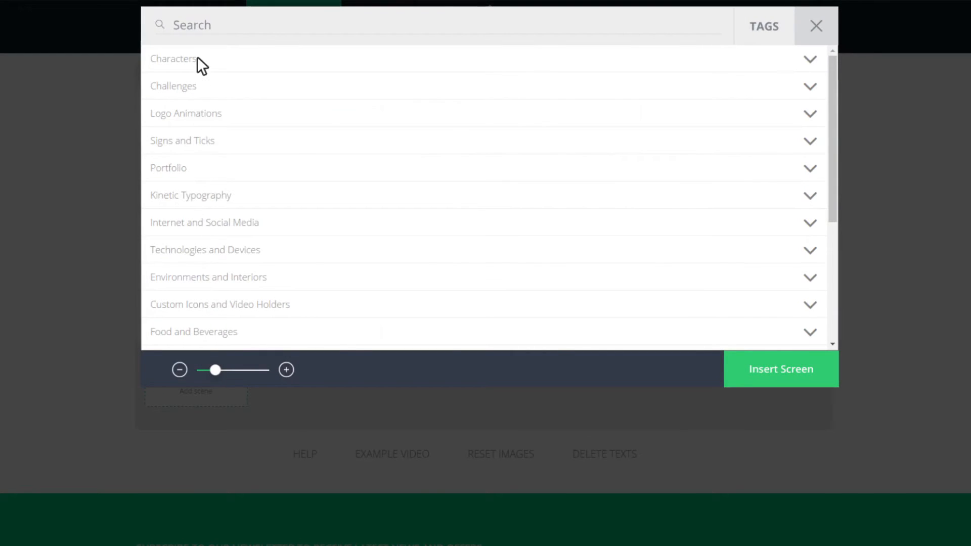
Insert a two-character scene and a Laptop image holder scene, ready for media on the laptop screen
left_click(173, 59)
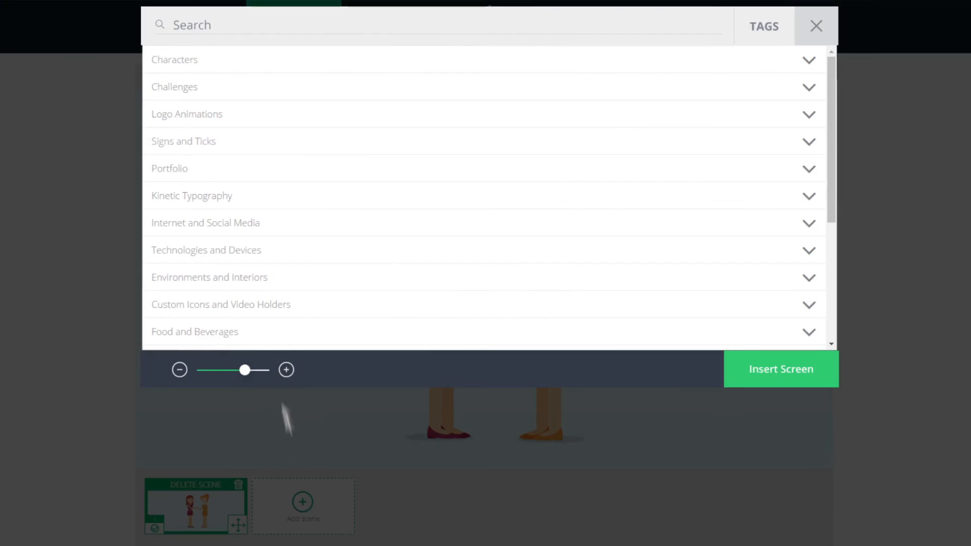
left_click(187, 114)
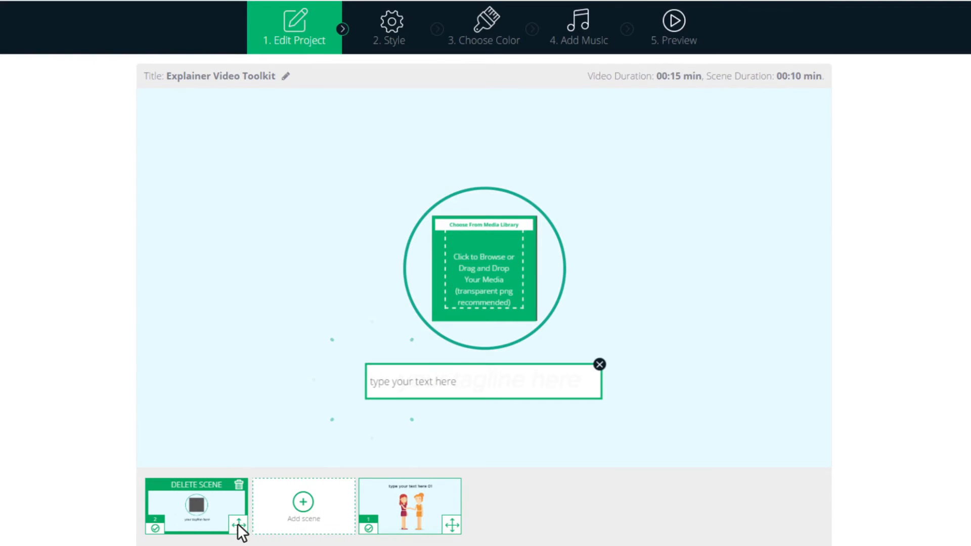
left_click(483, 267)
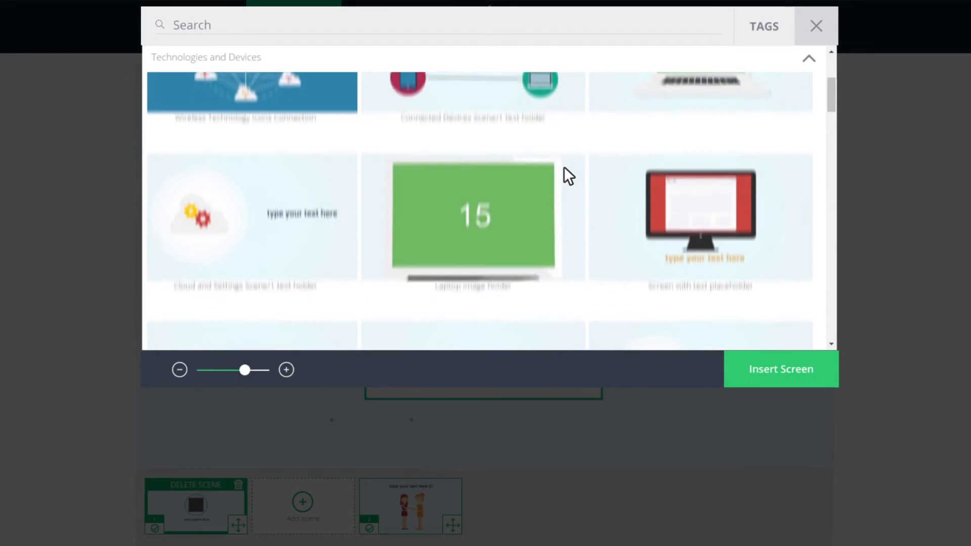
scroll("down", 3)
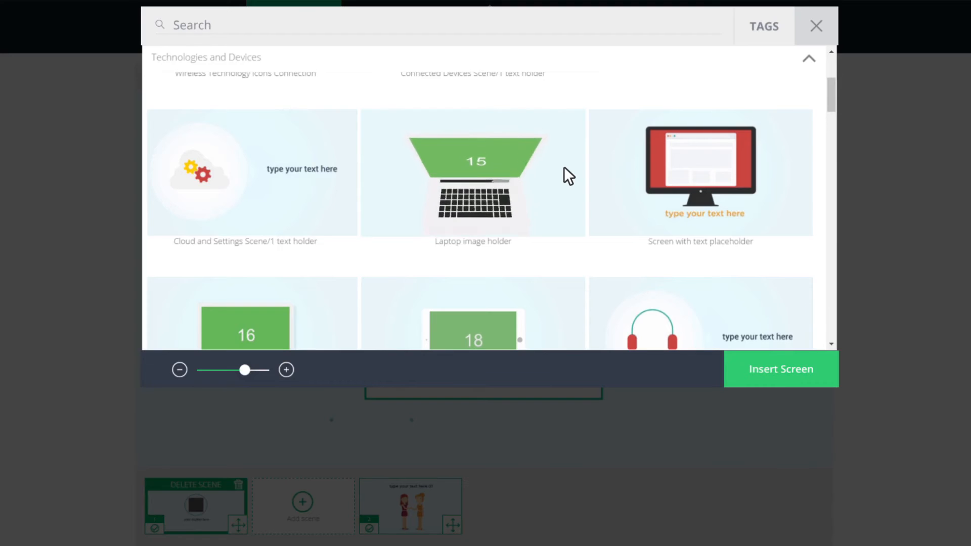
left_click(780, 370)
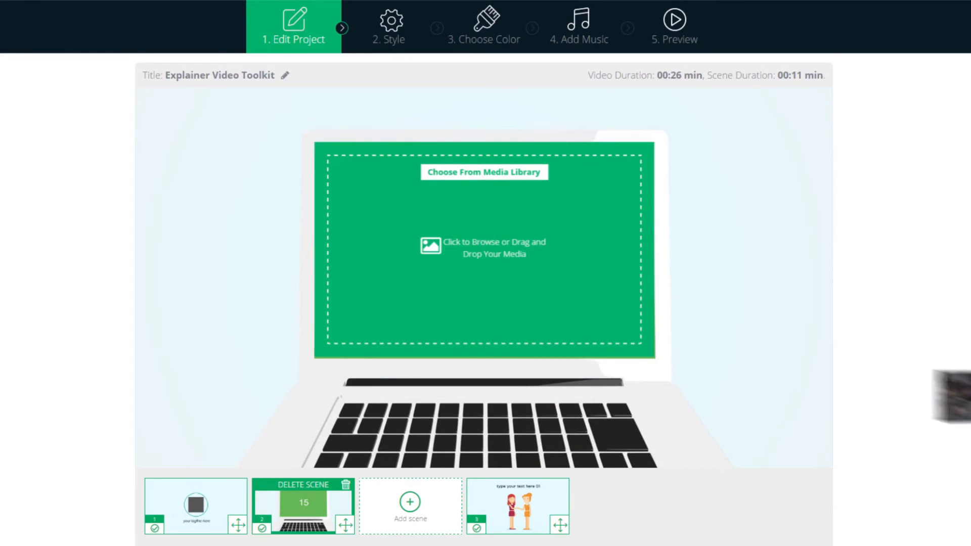
left_click(484, 245)
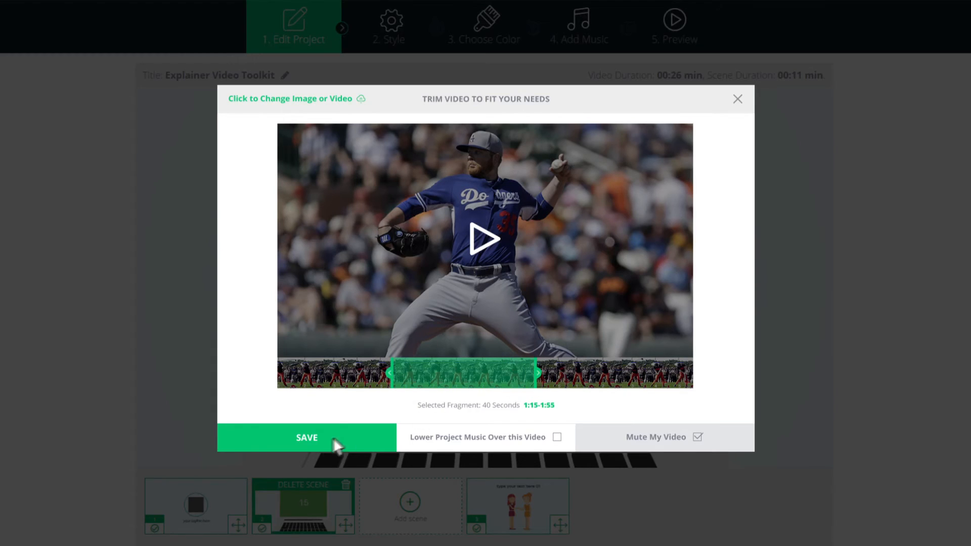
Save the trimmed 40-second baseball clip into the laptop screen and move to the colour step
left_click(306, 438)
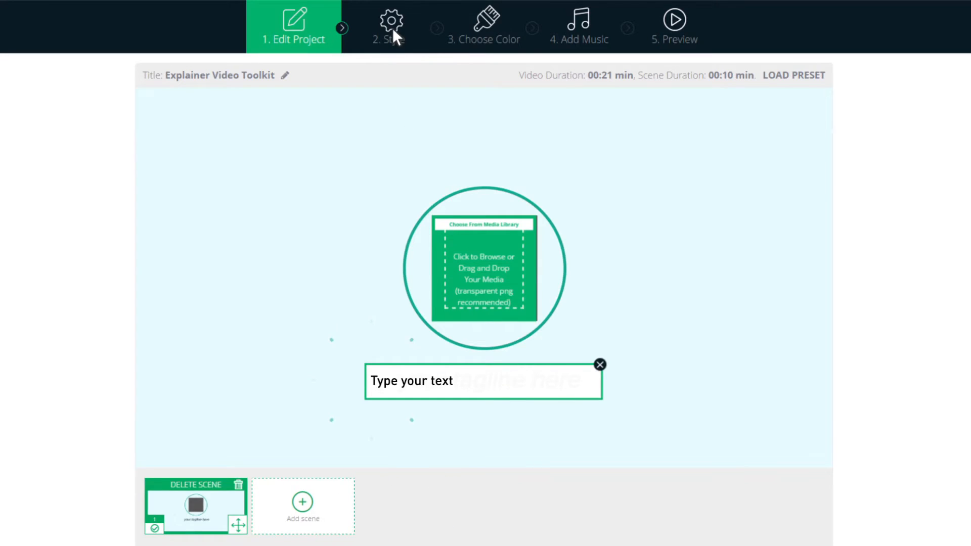
left_click(391, 27)
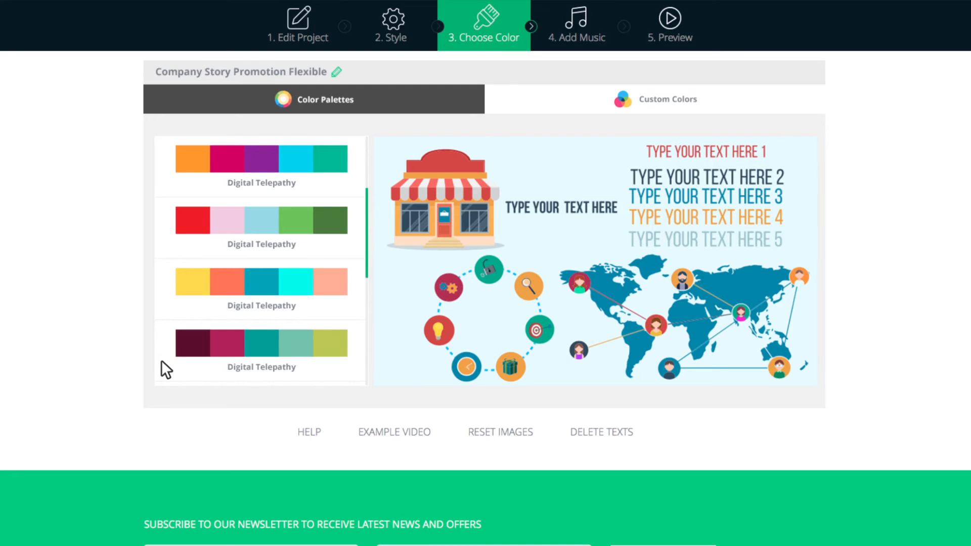
Upload My Music.mp3 to the explainer's music list and show the preview step
left_click(578, 24)
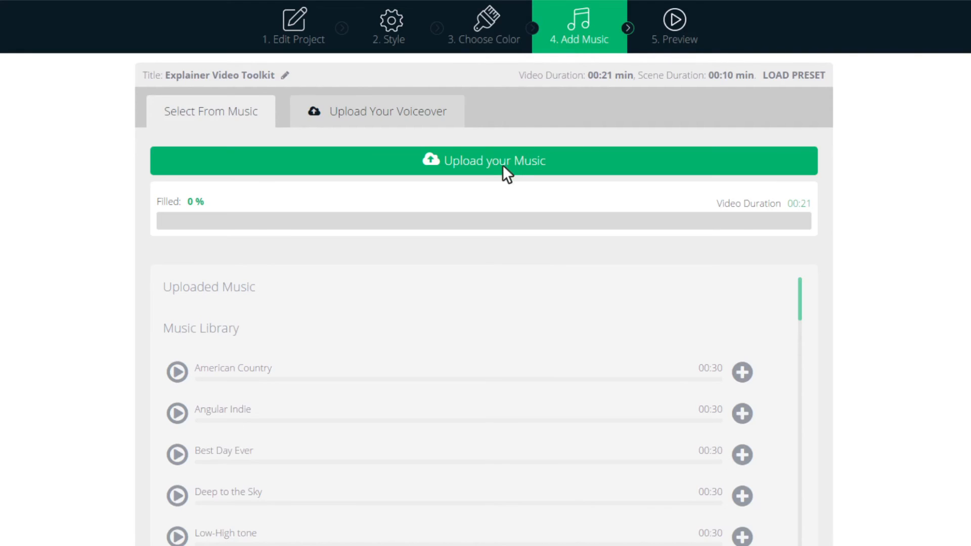
left_click(484, 161)
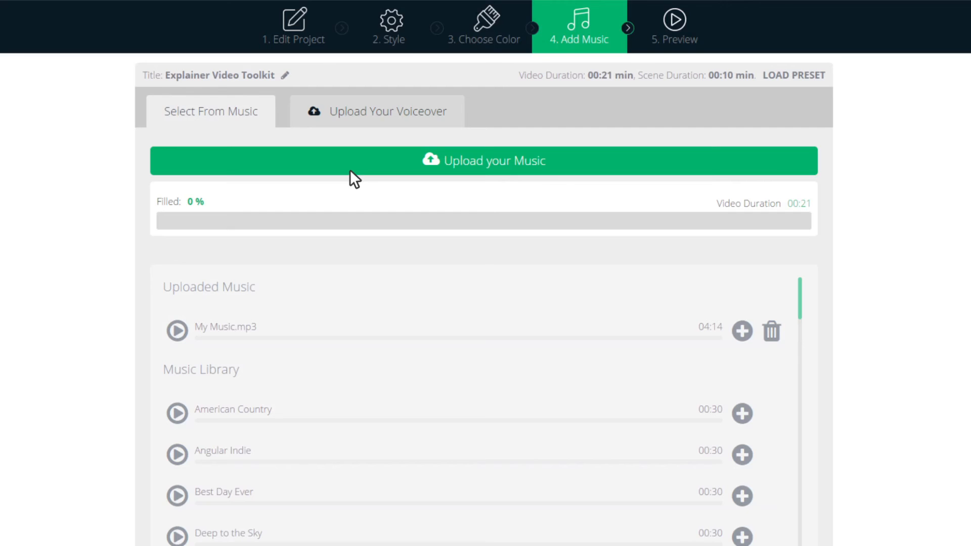
left_click(376, 112)
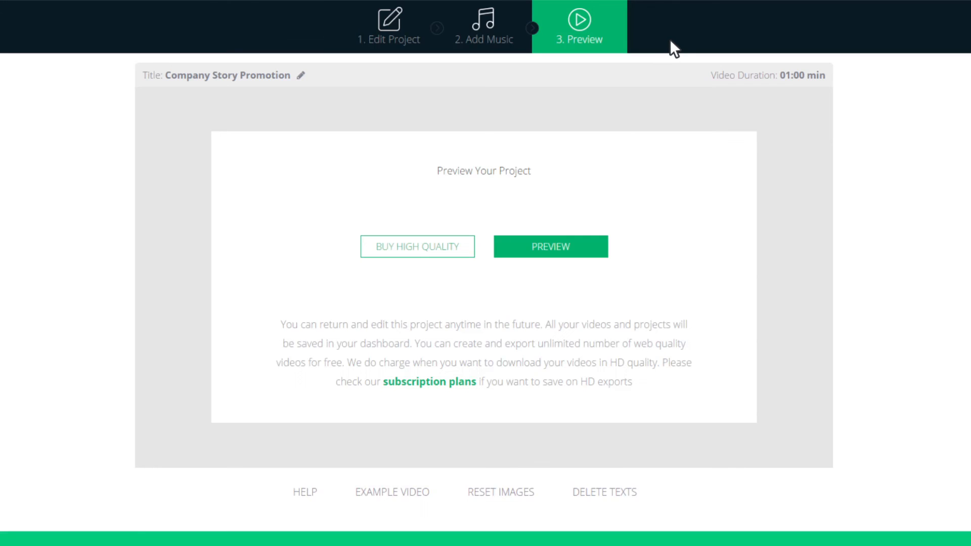
Export the Neon Power Logo Reveal via Preview and show the saved projects in My Videos
left_click(548, 247)
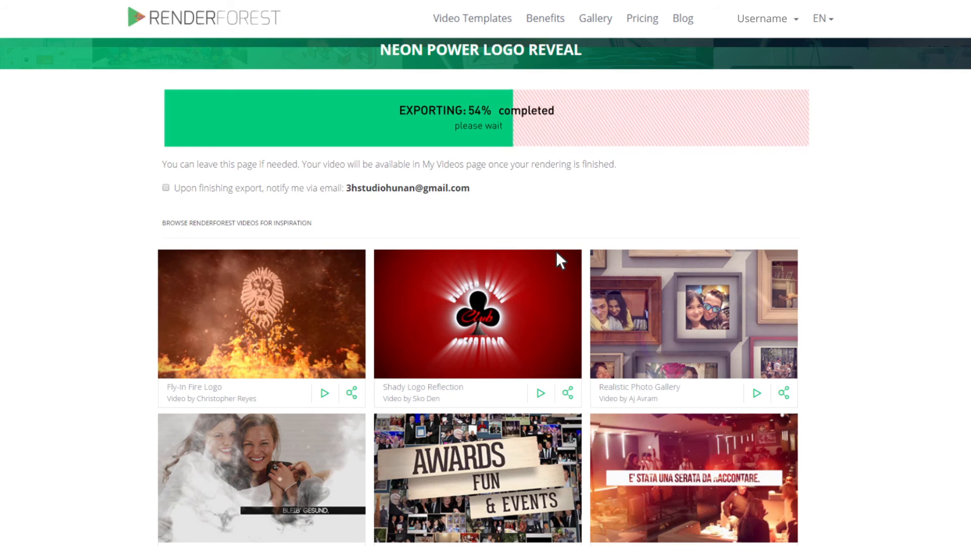
left_click(763, 18)
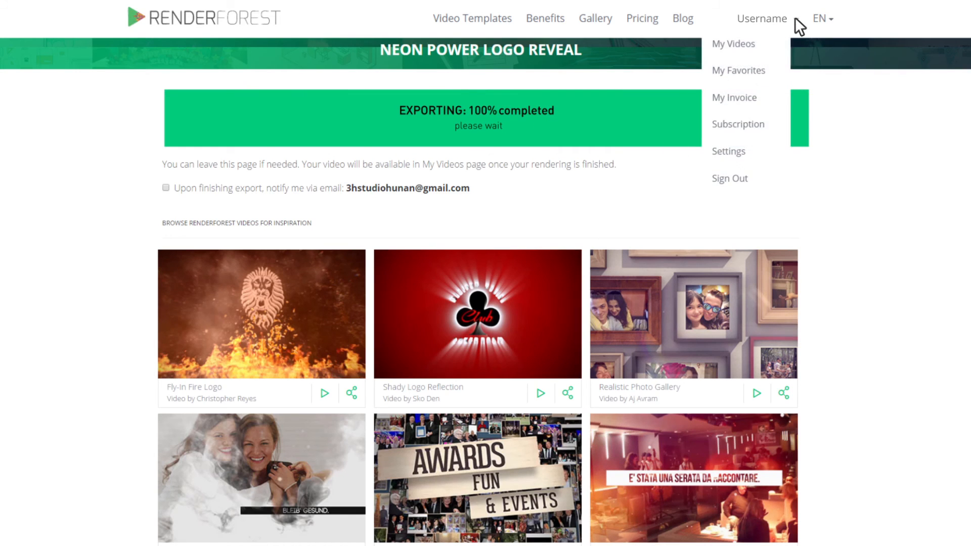
left_click(732, 43)
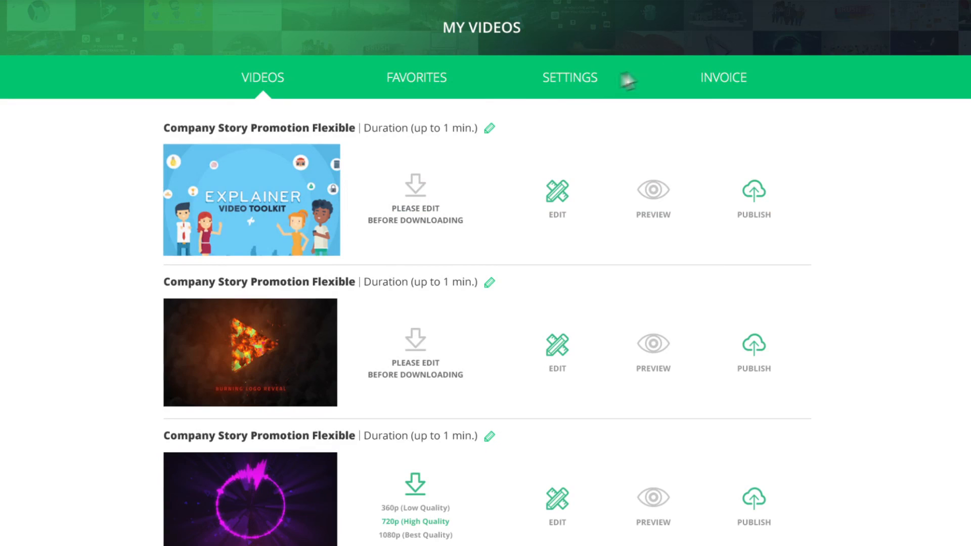